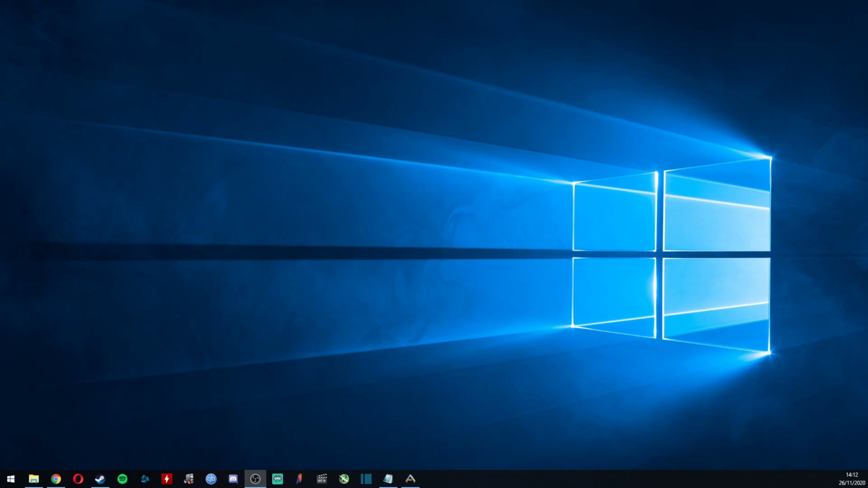
{"action": "mouse_move", "coordinate": [305, 277]}
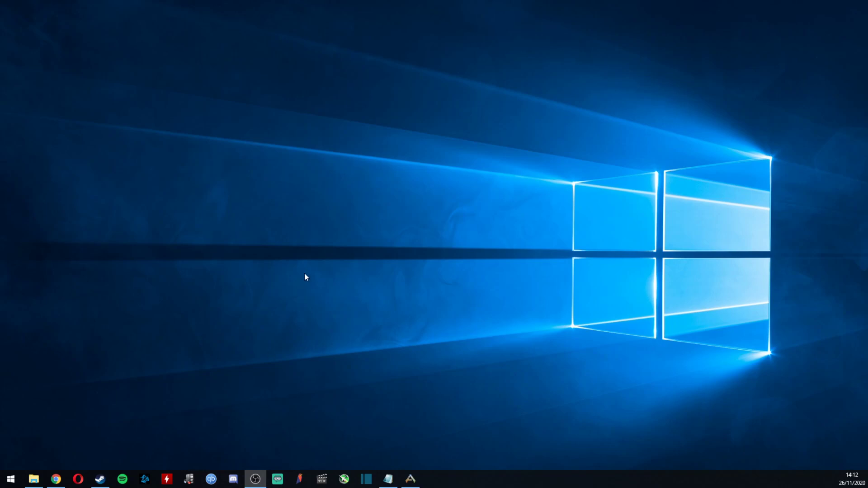
{"action": "mouse_move", "coordinate": [386, 297]}
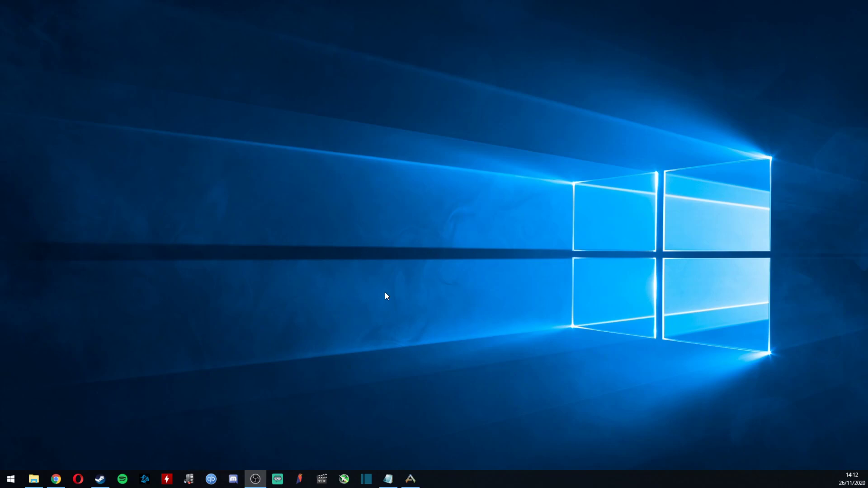
{"action": "mouse_move", "coordinate": [370, 202]}
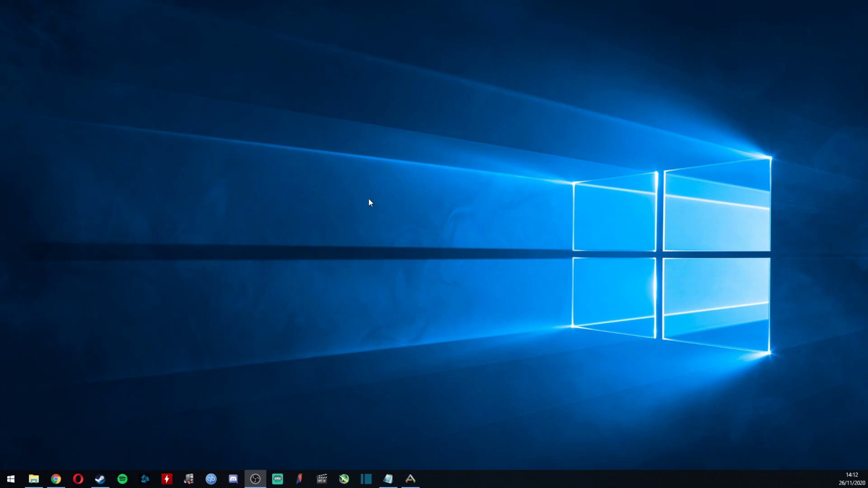
{"action": "mouse_move", "coordinate": [359, 223]}
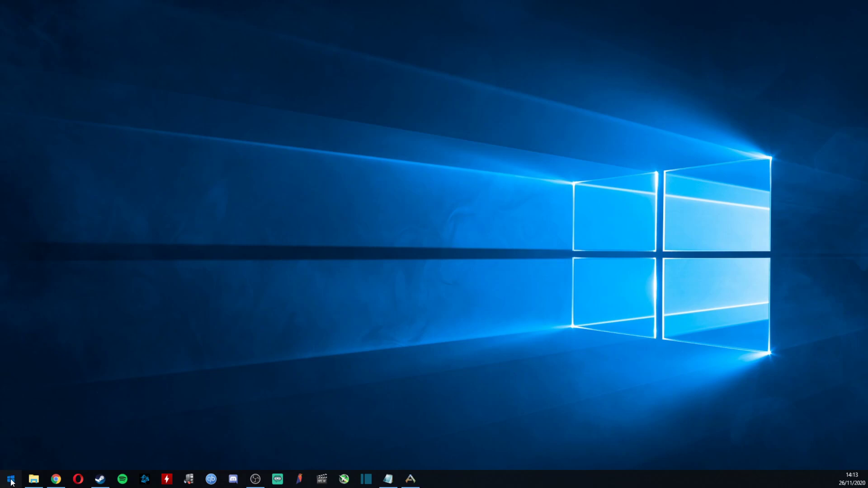
Search 'power' from Start to reach the Balanced plan's Edit Plan Settings
{"action": "left_click", "coordinate": [10, 479]}
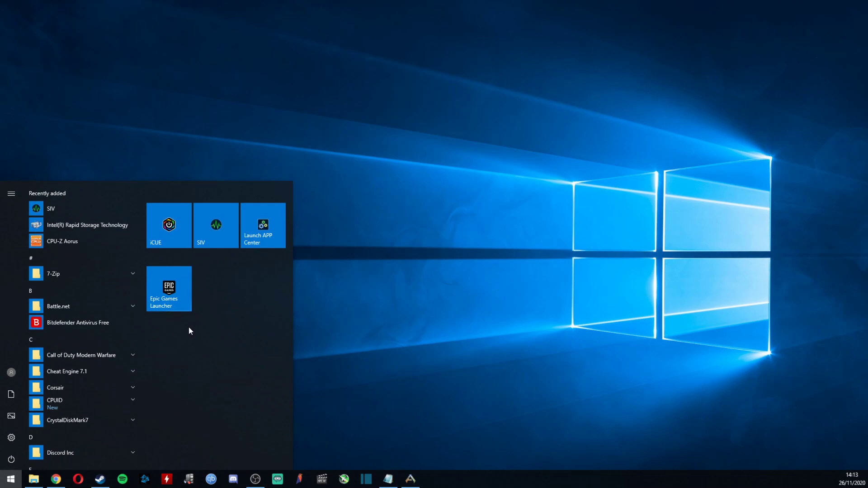
{"action": "mouse_move", "coordinate": [183, 332]}
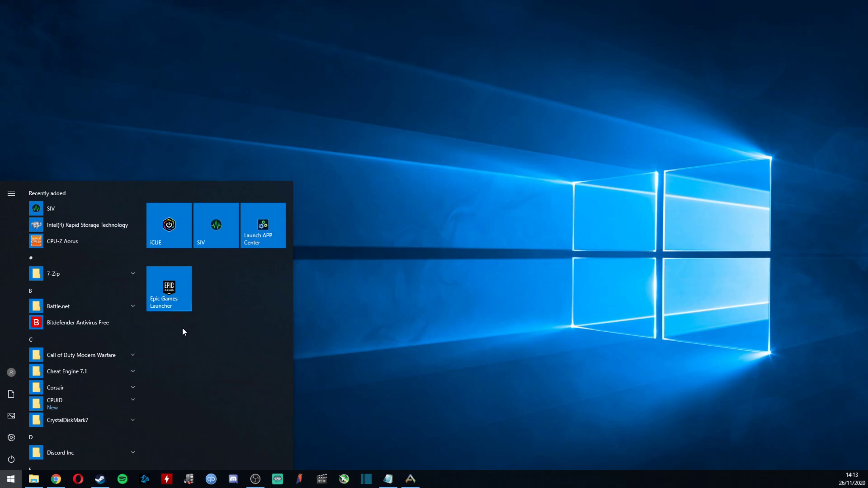
{"action": "type", "text": "power"}
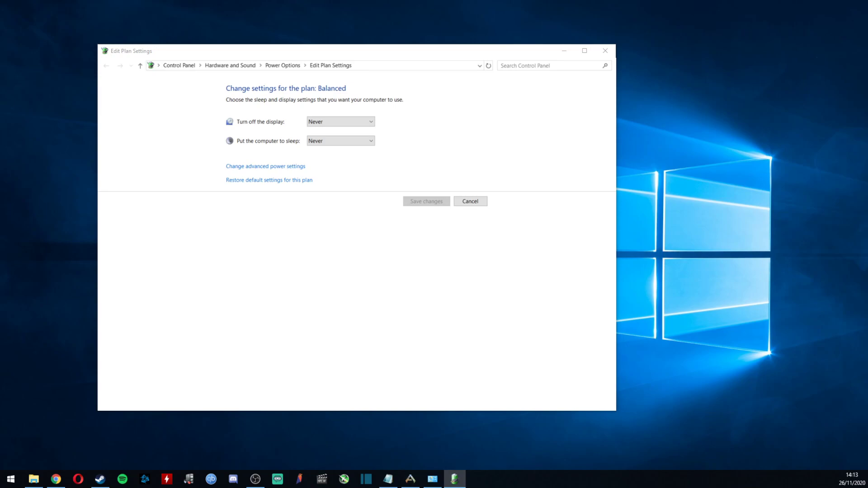
Bring up the advanced Power Options dialog for the Balanced plan
{"action": "left_click", "coordinate": [265, 166]}
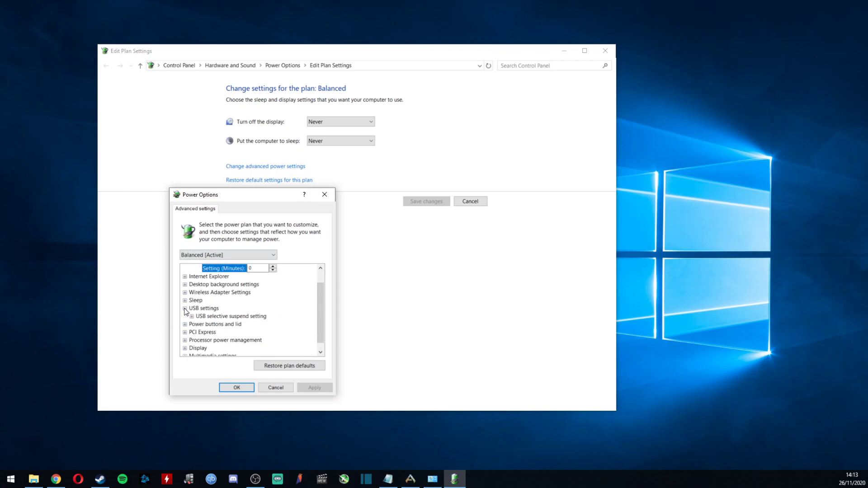
Expand USB settings and USB selective suspend to reveal its value, Disabled
{"action": "left_click", "coordinate": [185, 308]}
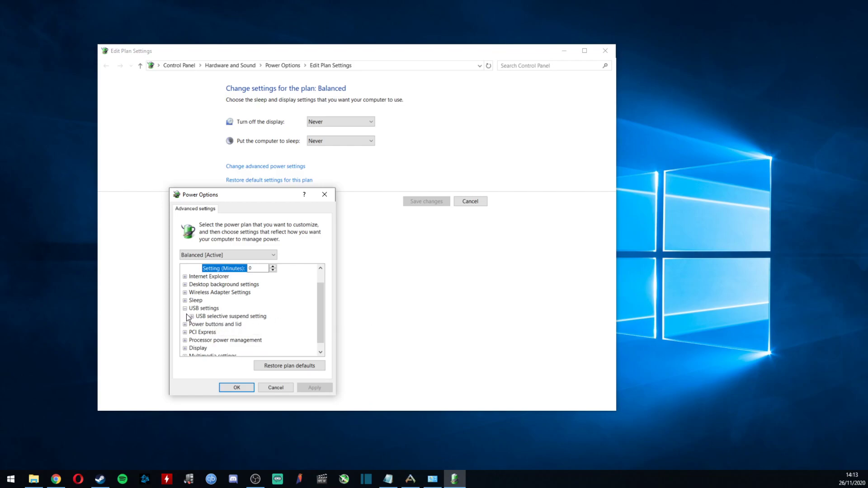
{"action": "left_click", "coordinate": [186, 317]}
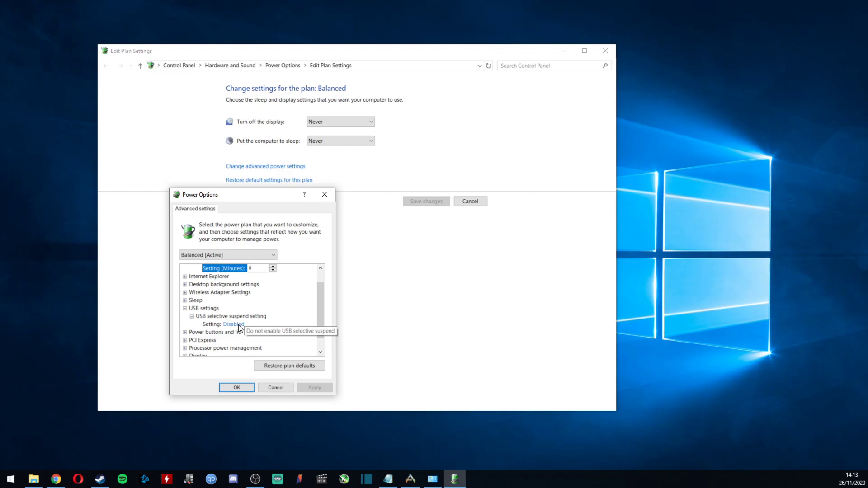
{"action": "mouse_move", "coordinate": [236, 325]}
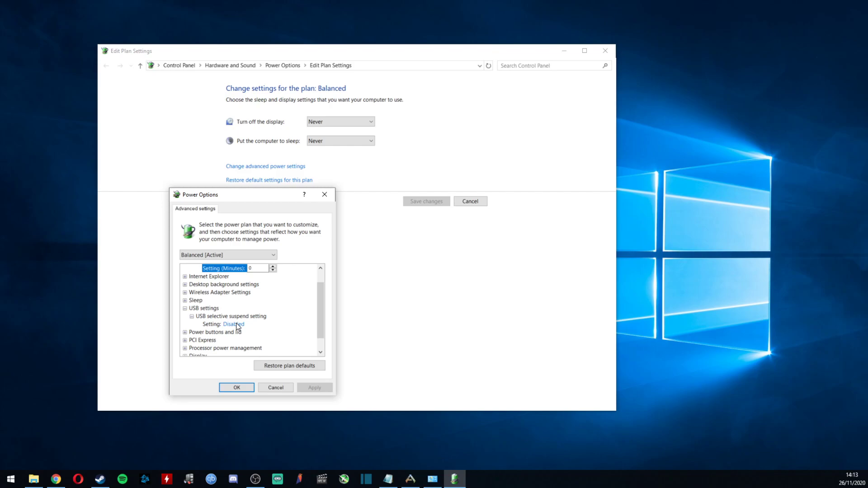
Leave USB selective suspend on Disabled and confirm the Power Options dialog with OK
{"action": "left_click", "coordinate": [233, 323]}
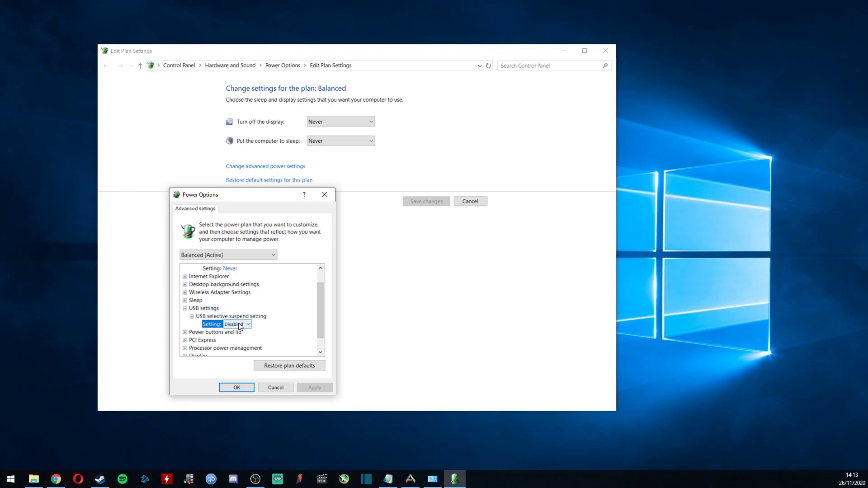
{"action": "left_click", "coordinate": [246, 324]}
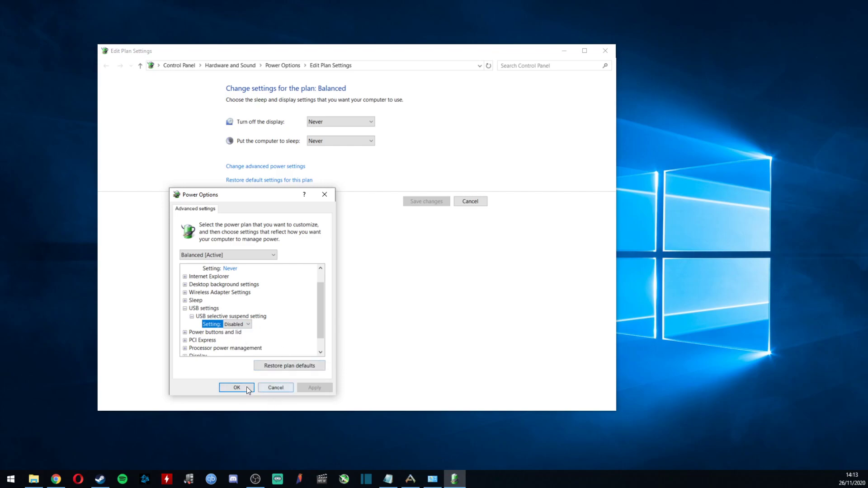
{"action": "mouse_move", "coordinate": [260, 396]}
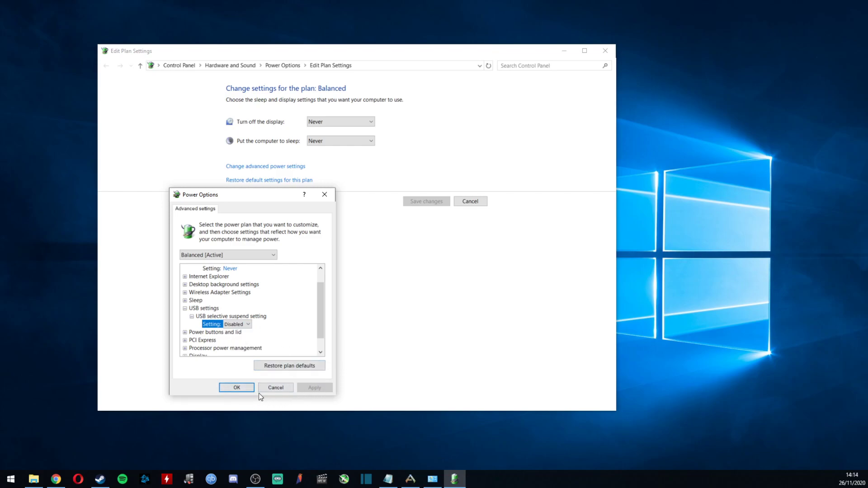
{"action": "left_click", "coordinate": [236, 388]}
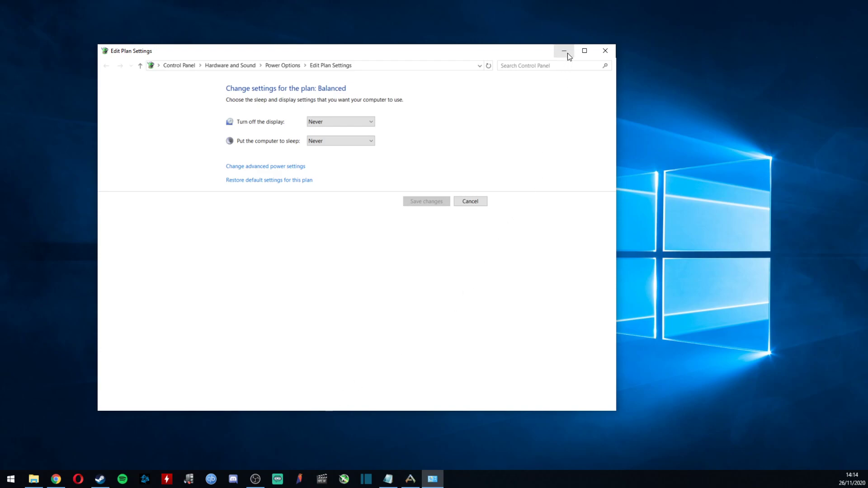
Minimize the Edit Plan Settings window to show the bare desktop
{"action": "left_click", "coordinate": [564, 50]}
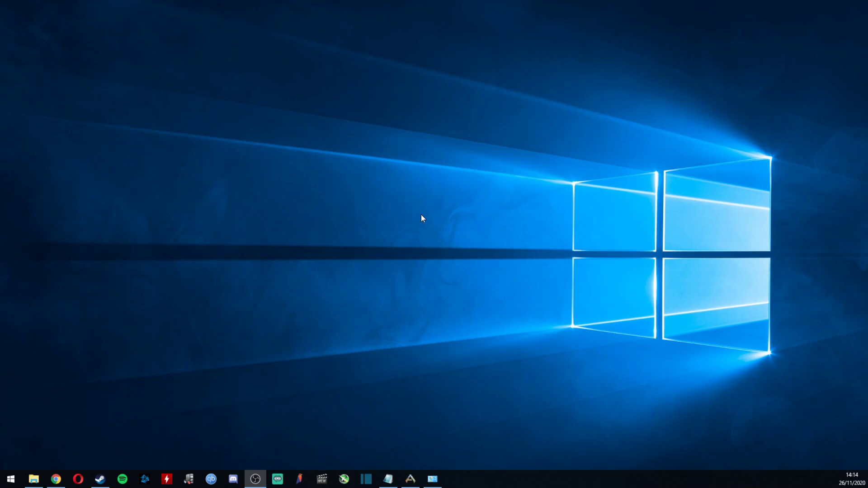
{"action": "mouse_move", "coordinate": [423, 216]}
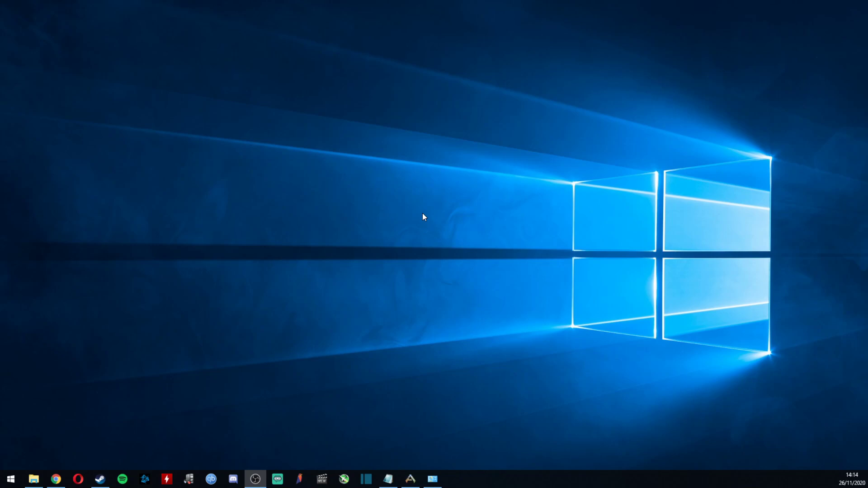
{"action": "mouse_move", "coordinate": [430, 214]}
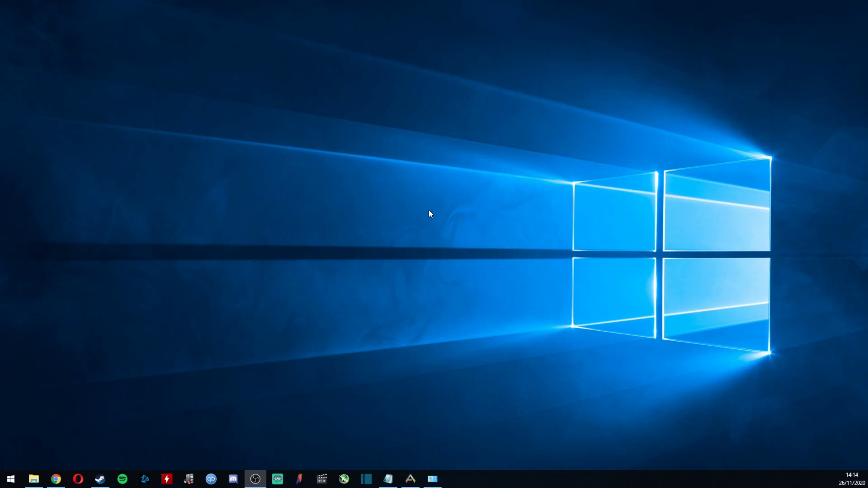
{"action": "mouse_move", "coordinate": [429, 219]}
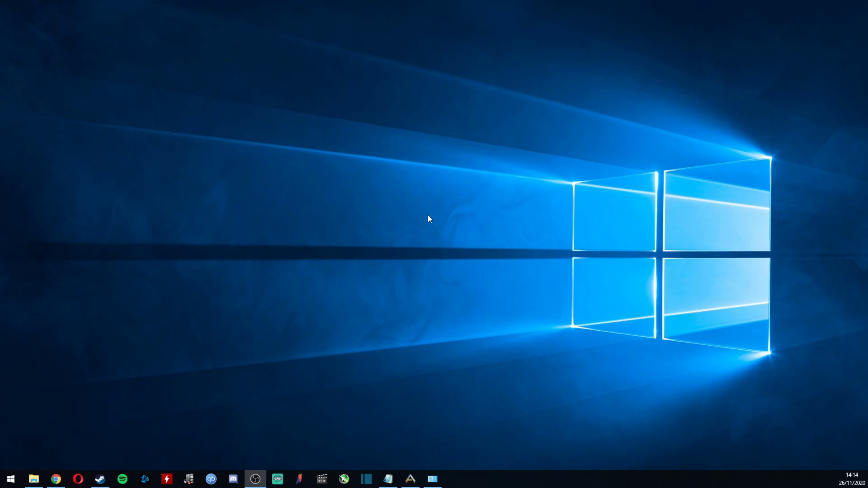